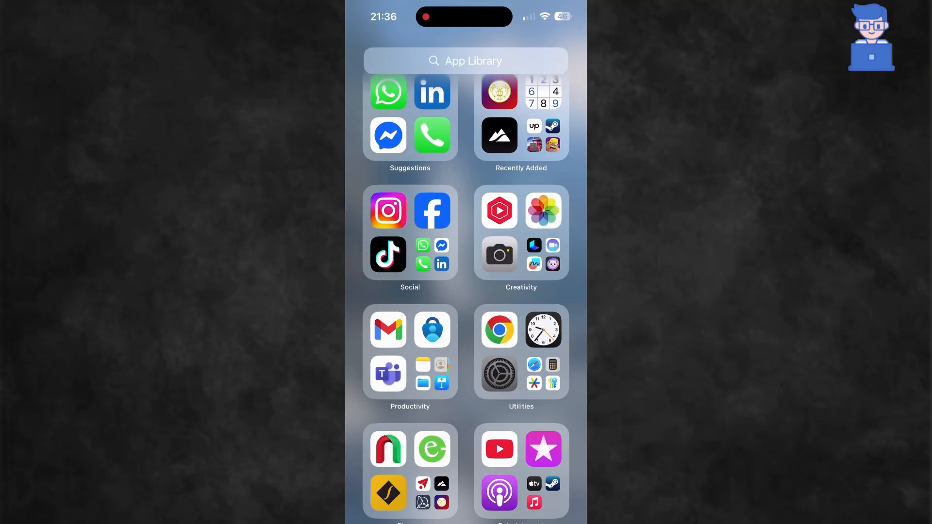
Open Settings, go to the Apple Account, and view iCloud showing 5 of 5 GB used
left_click(499, 374)
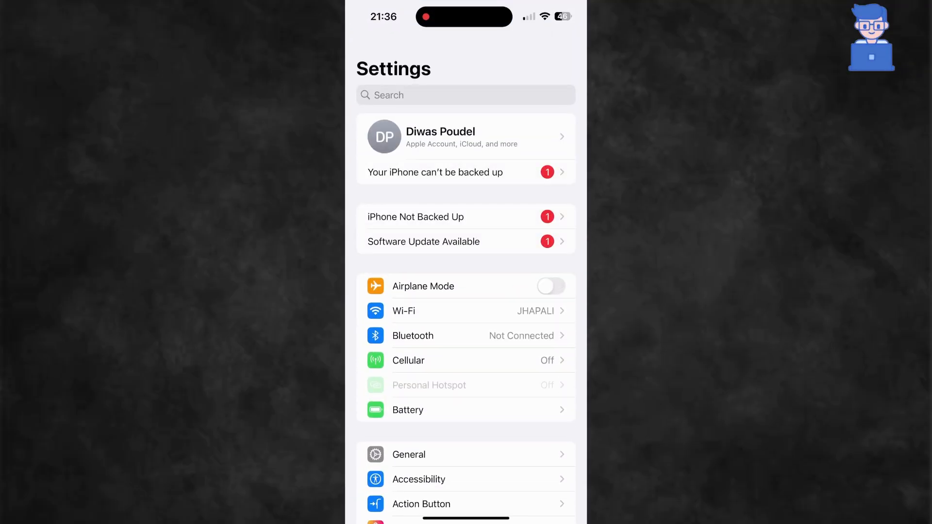
left_click(465, 135)
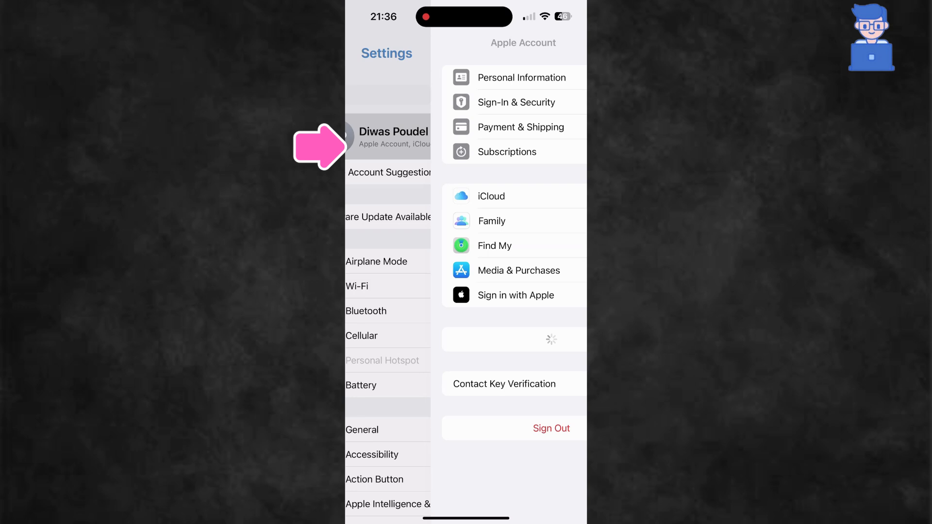
left_click(392, 137)
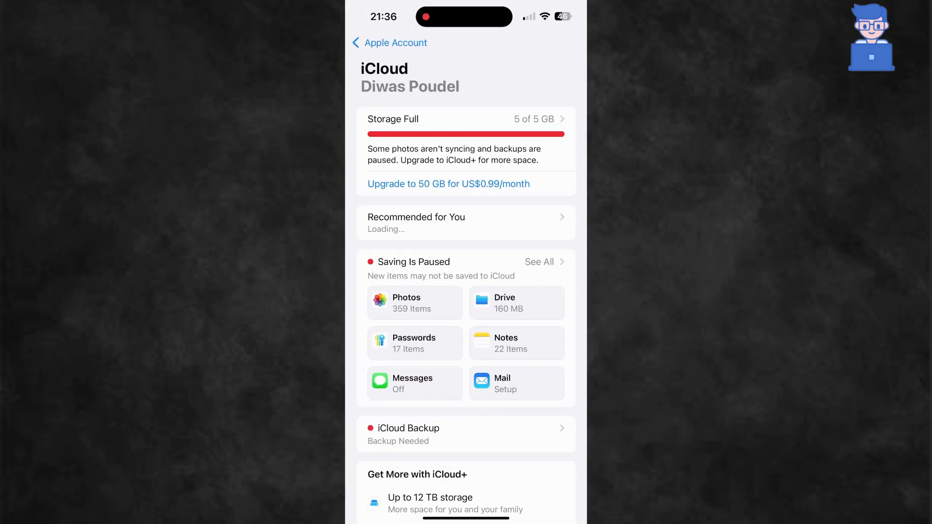
Scroll the iCloud page and show all apps under Saving Is Paused
scroll("down", 3)
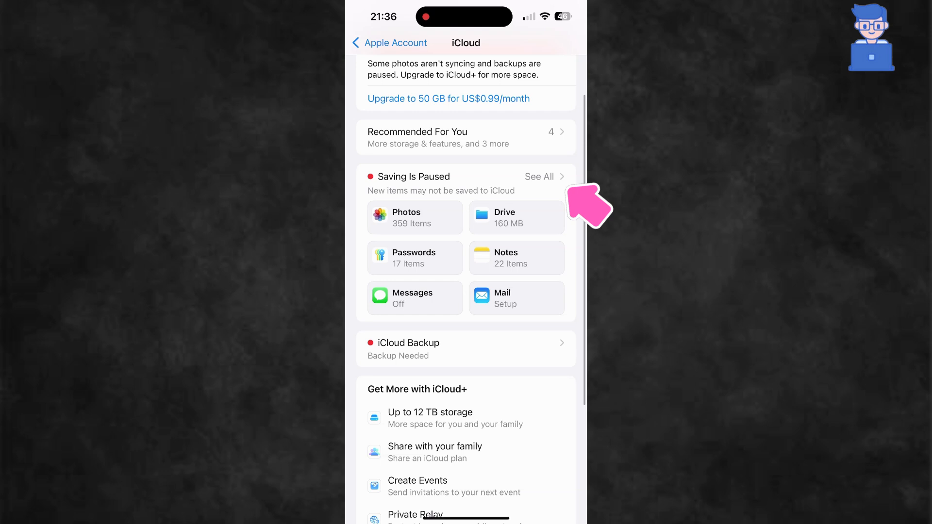
left_click(538, 176)
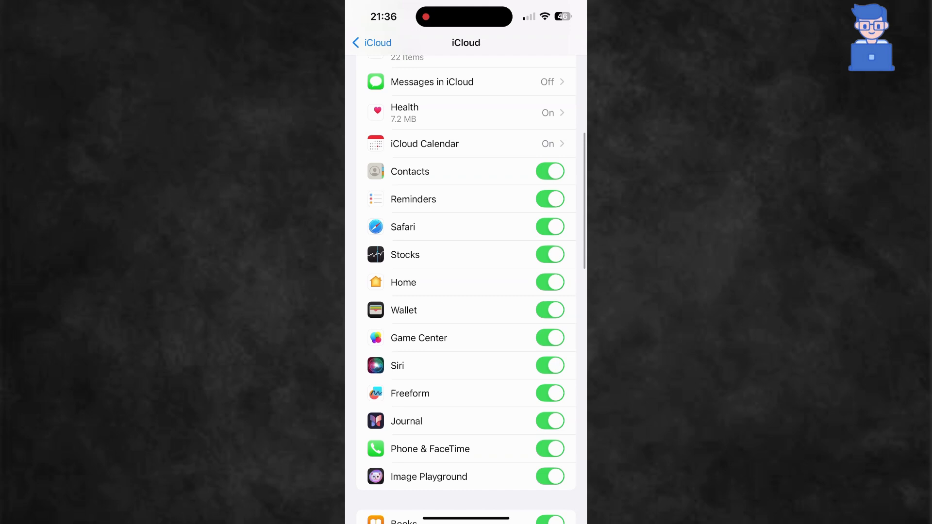
Toggle Game Center's iCloud sync off and back on, then scroll through Books to Weather
left_click(549, 338)
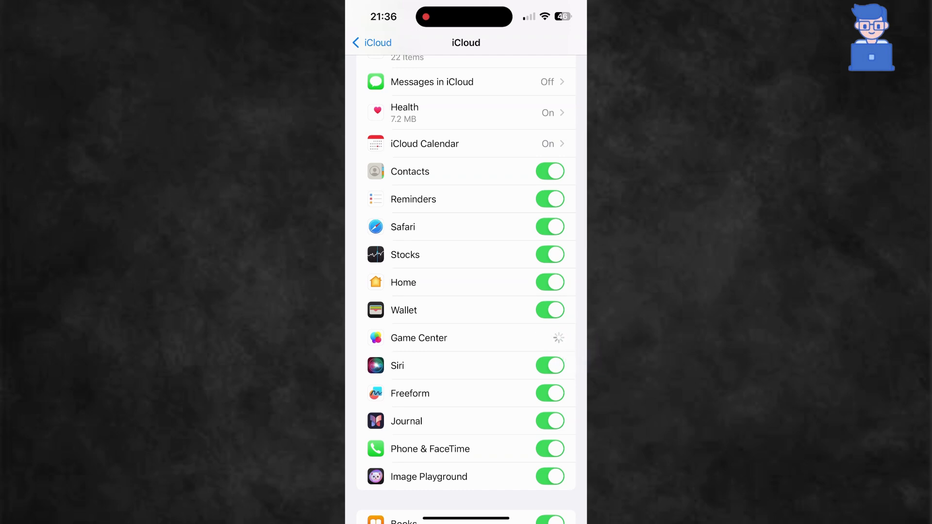
left_click(549, 338)
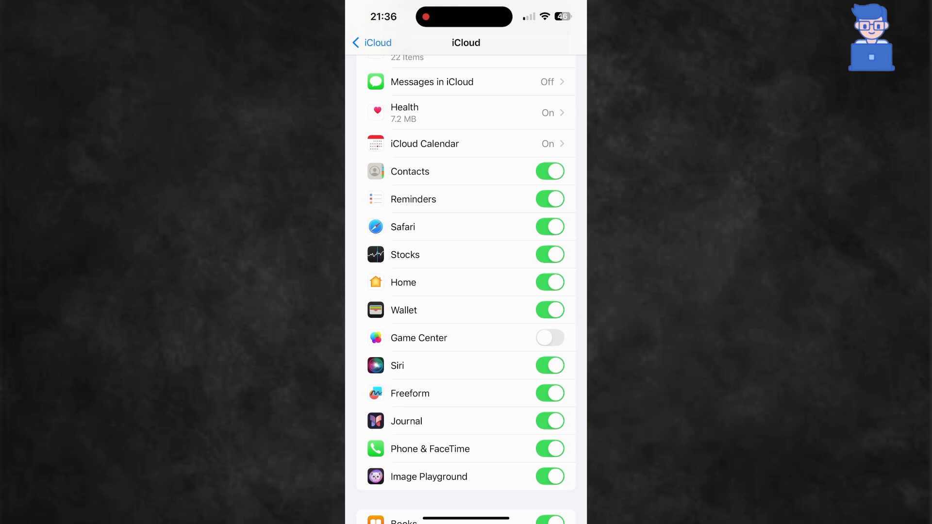
left_click(549, 338)
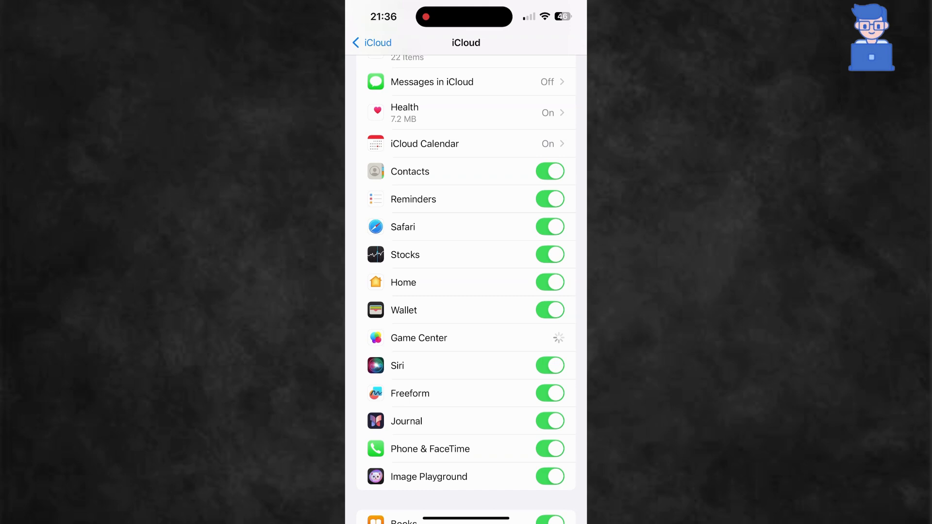
scroll("down", 3)
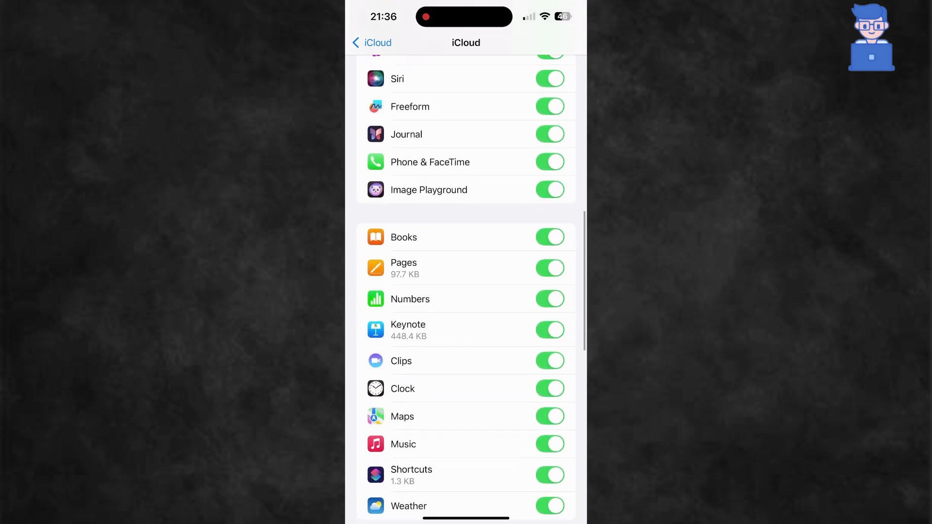